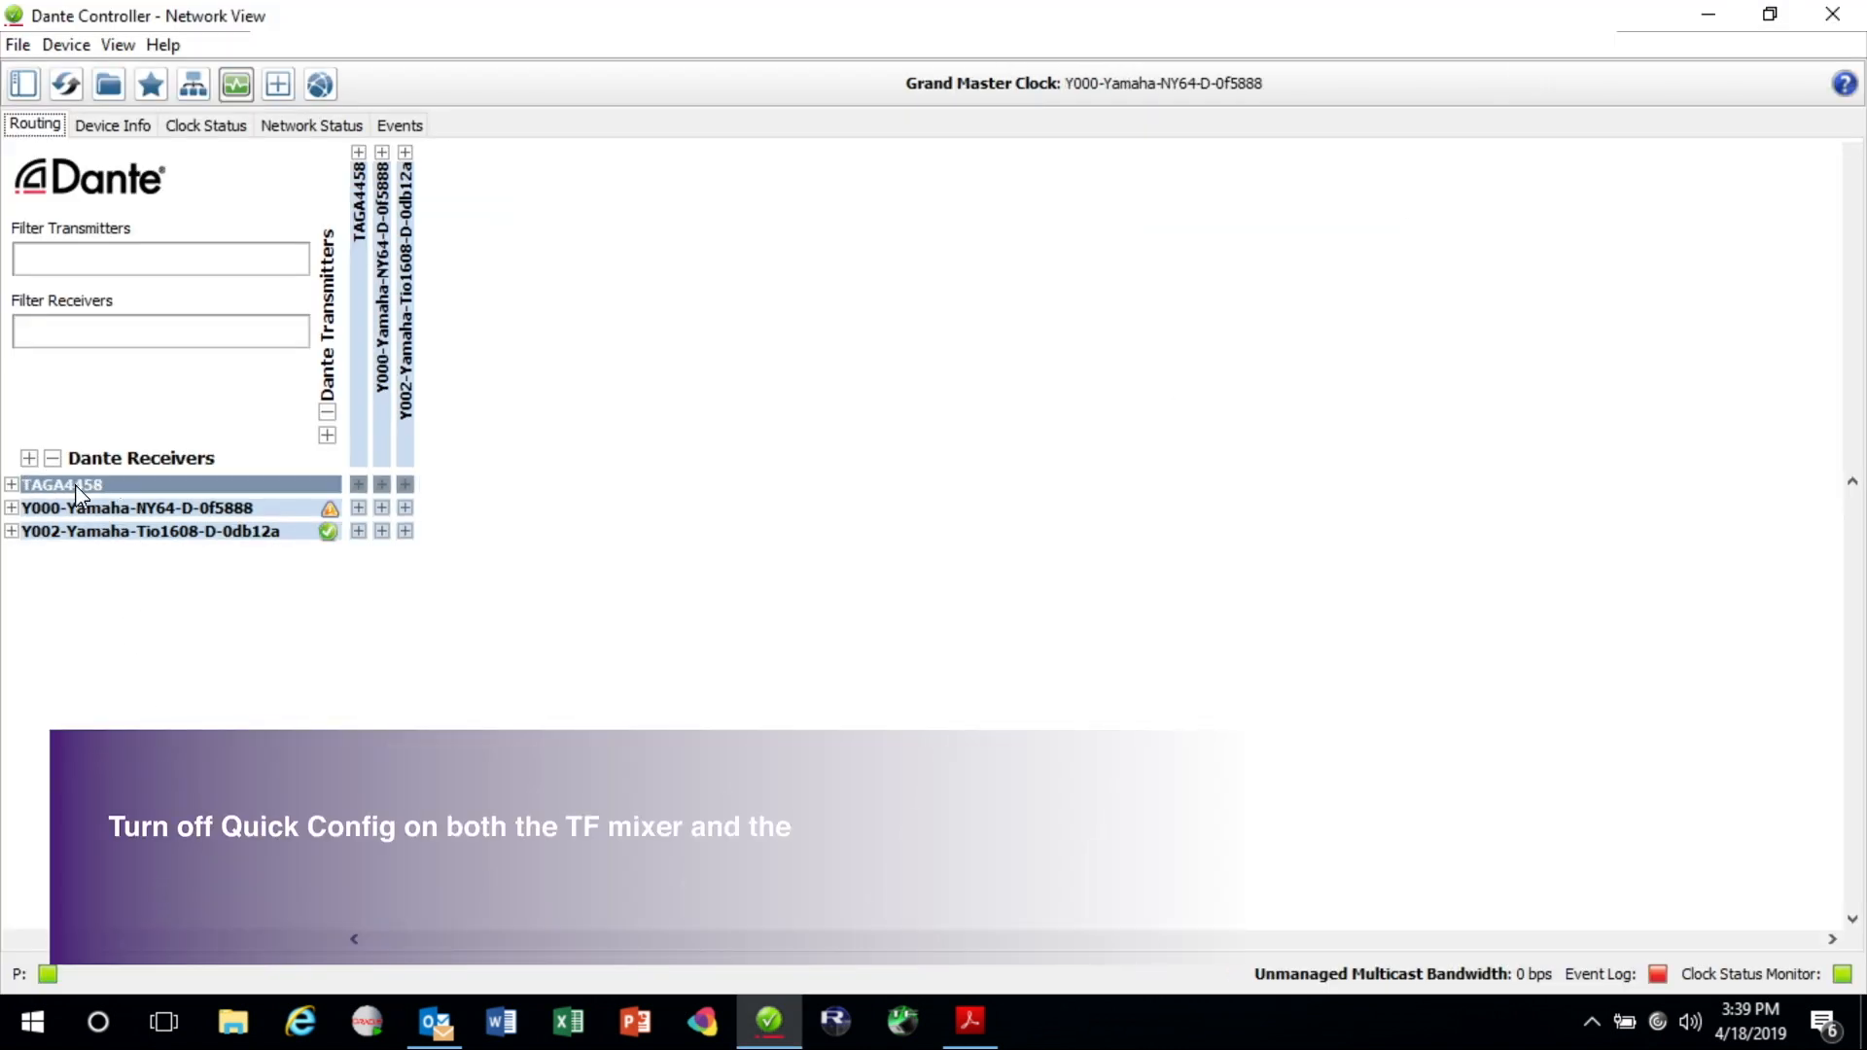
Step: Expand the Y002-Yamaha-Tio1608-D receiver to reveal its channels 01–08 in the grid
click(136, 507)
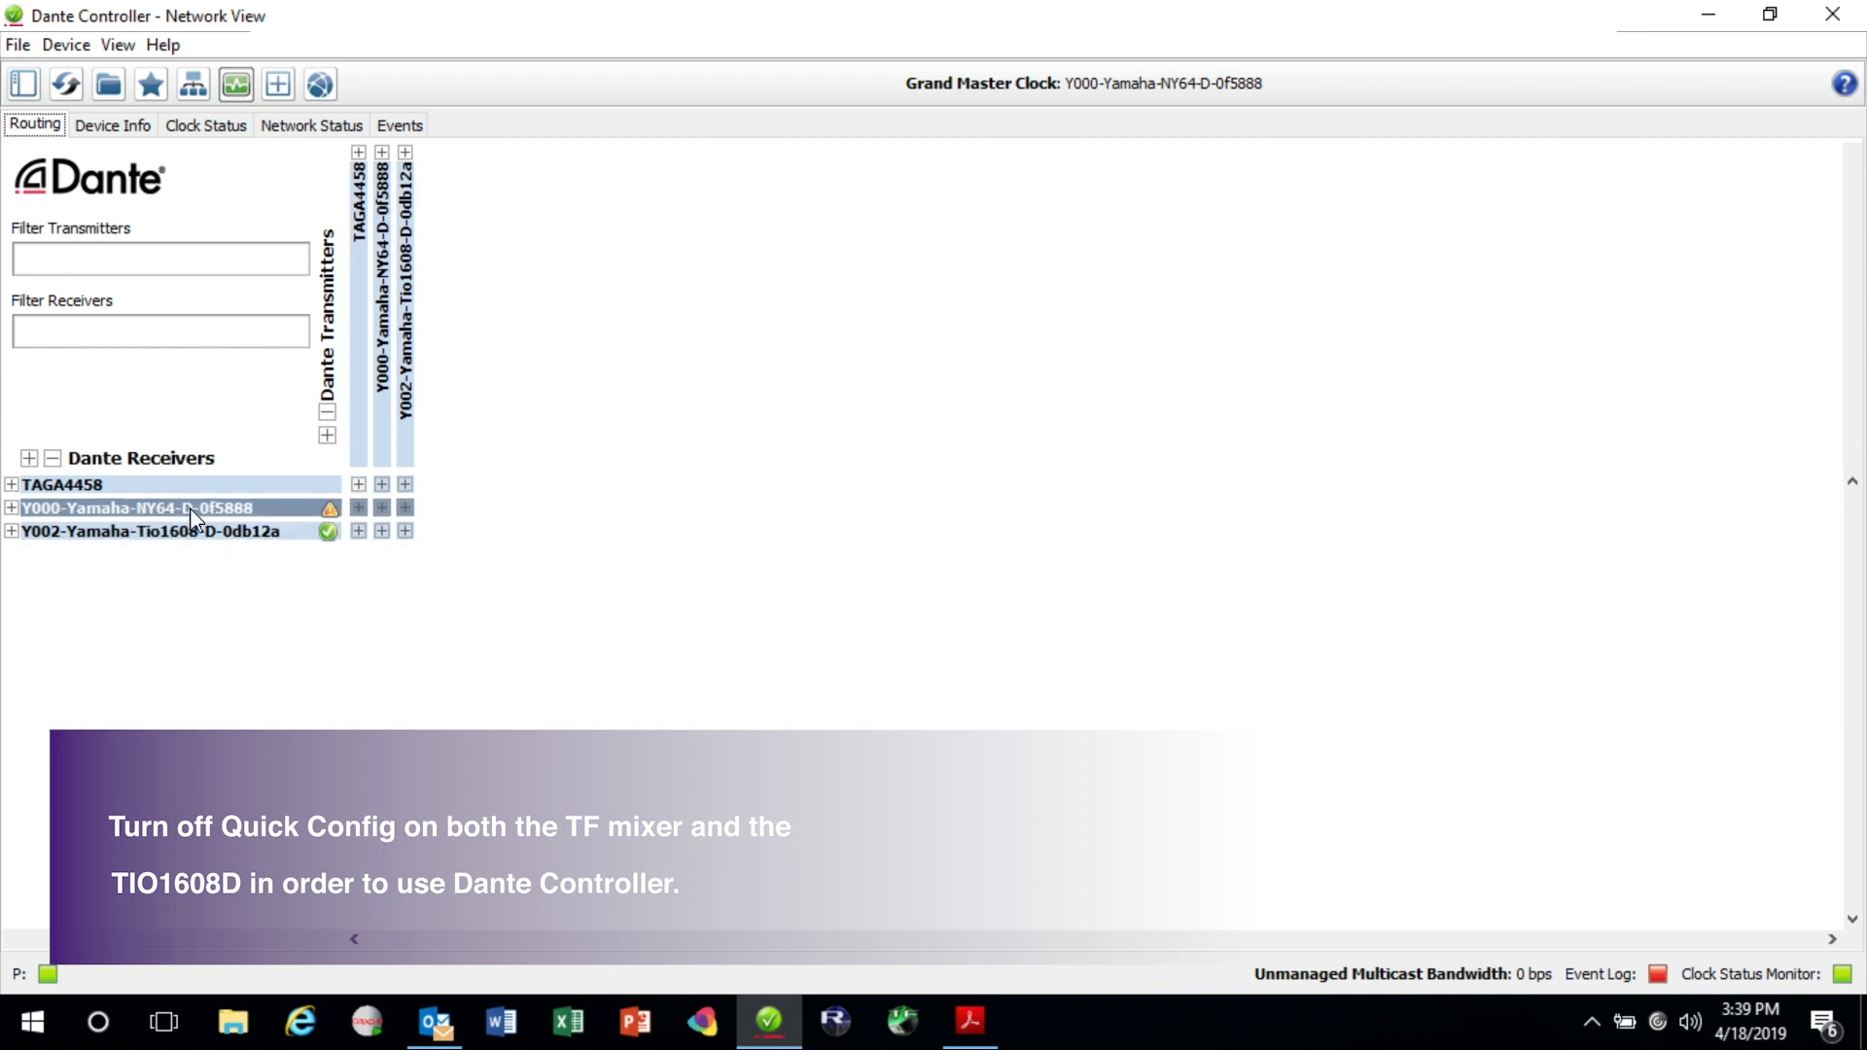
click(149, 531)
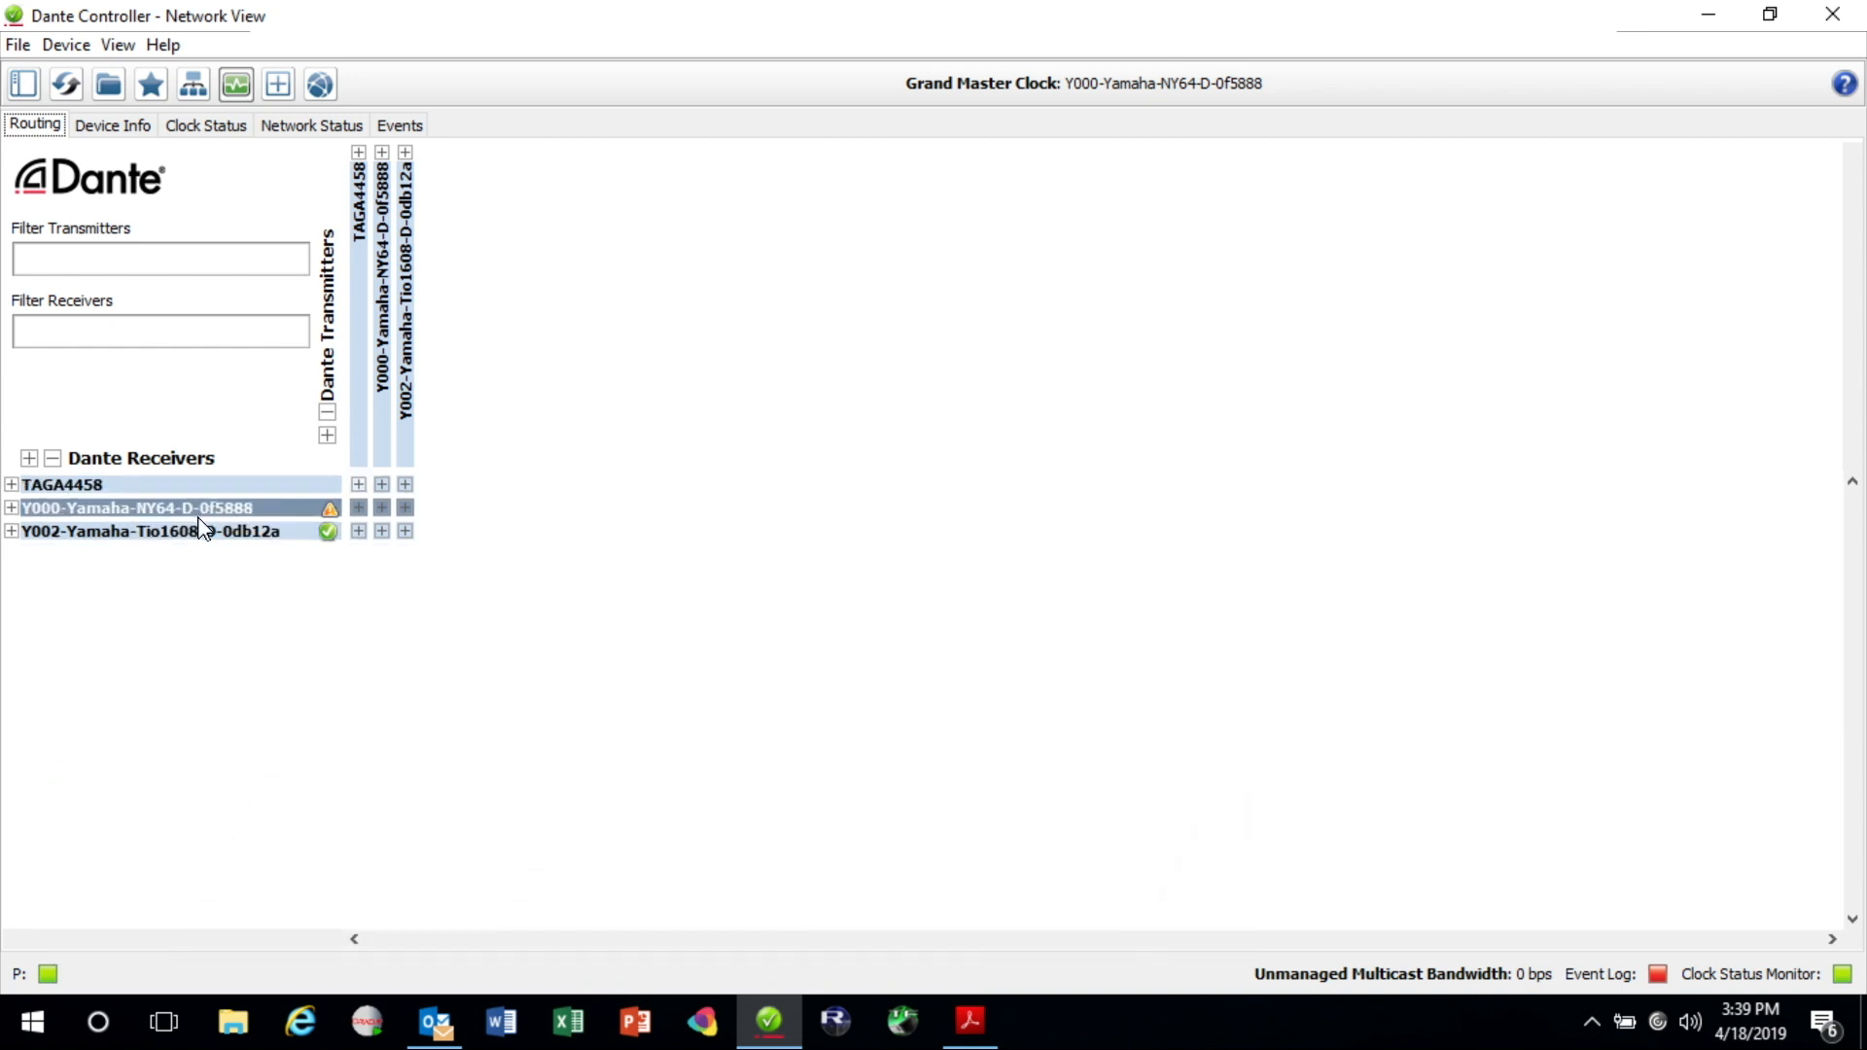
mouse_move(210, 543)
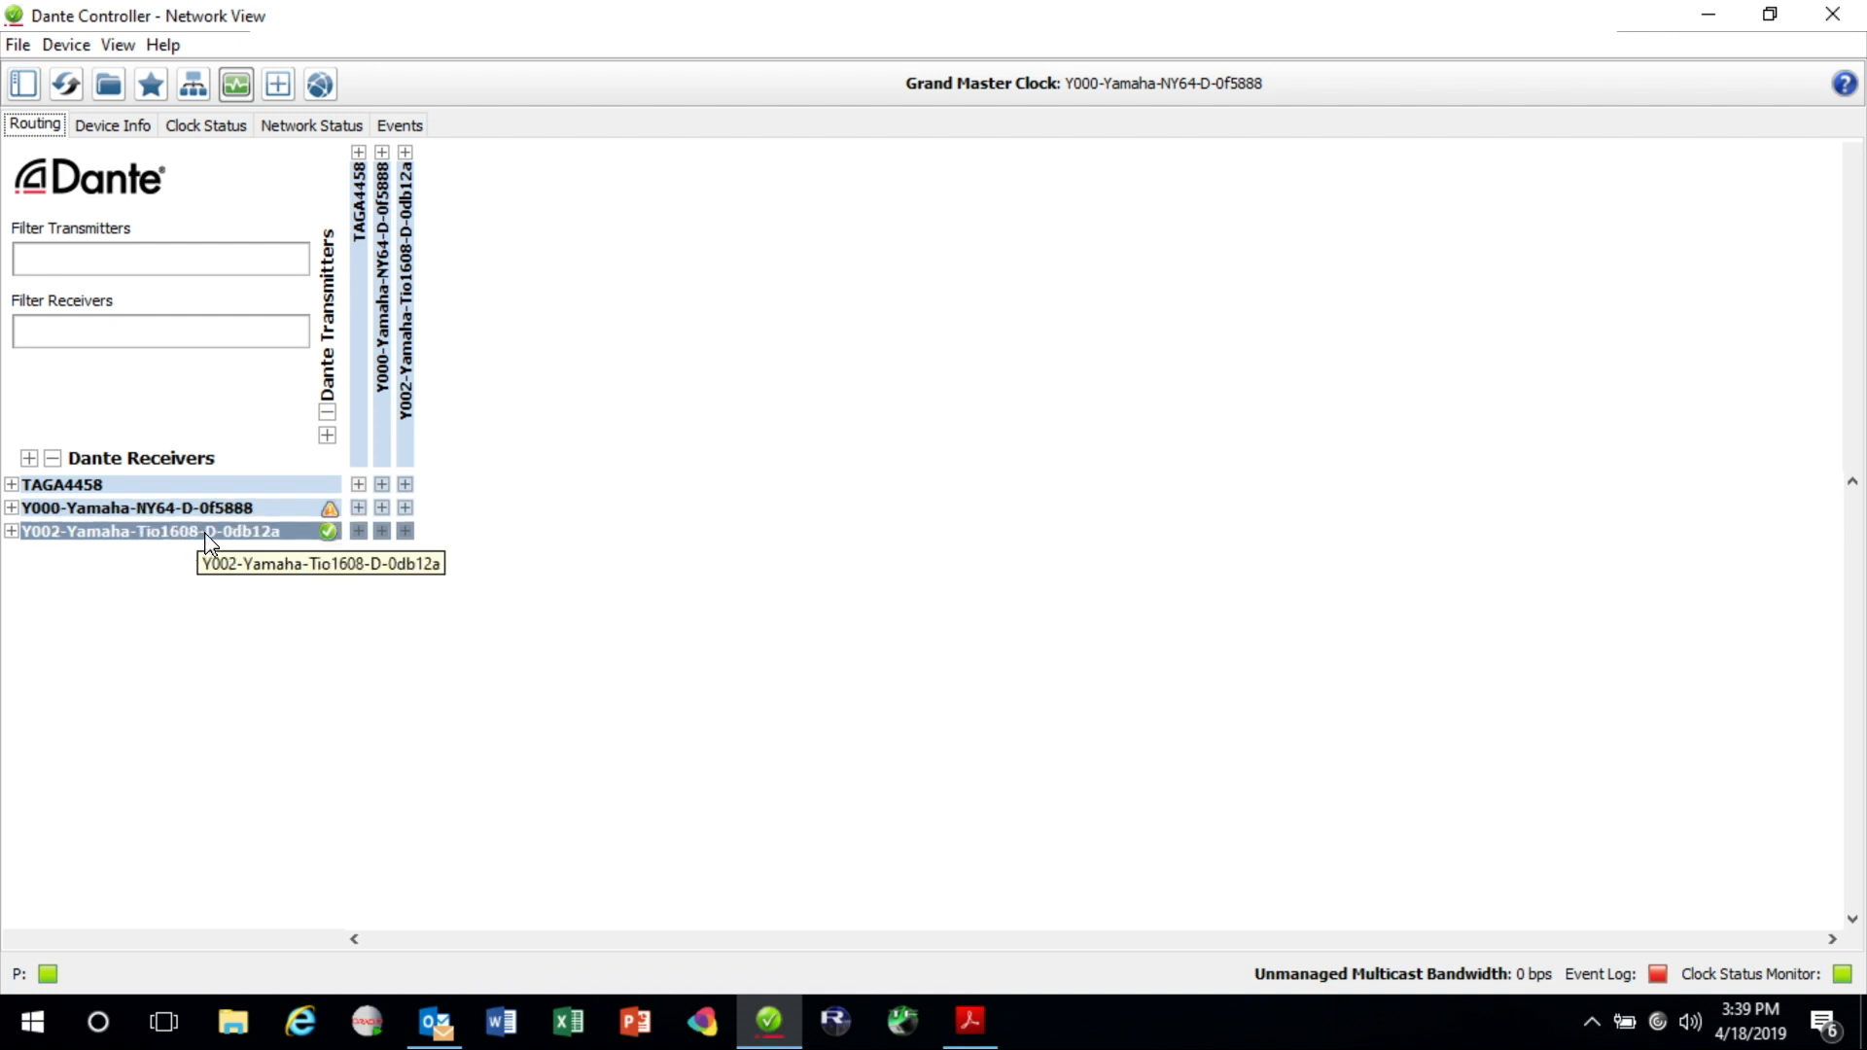
mouse_move(222, 536)
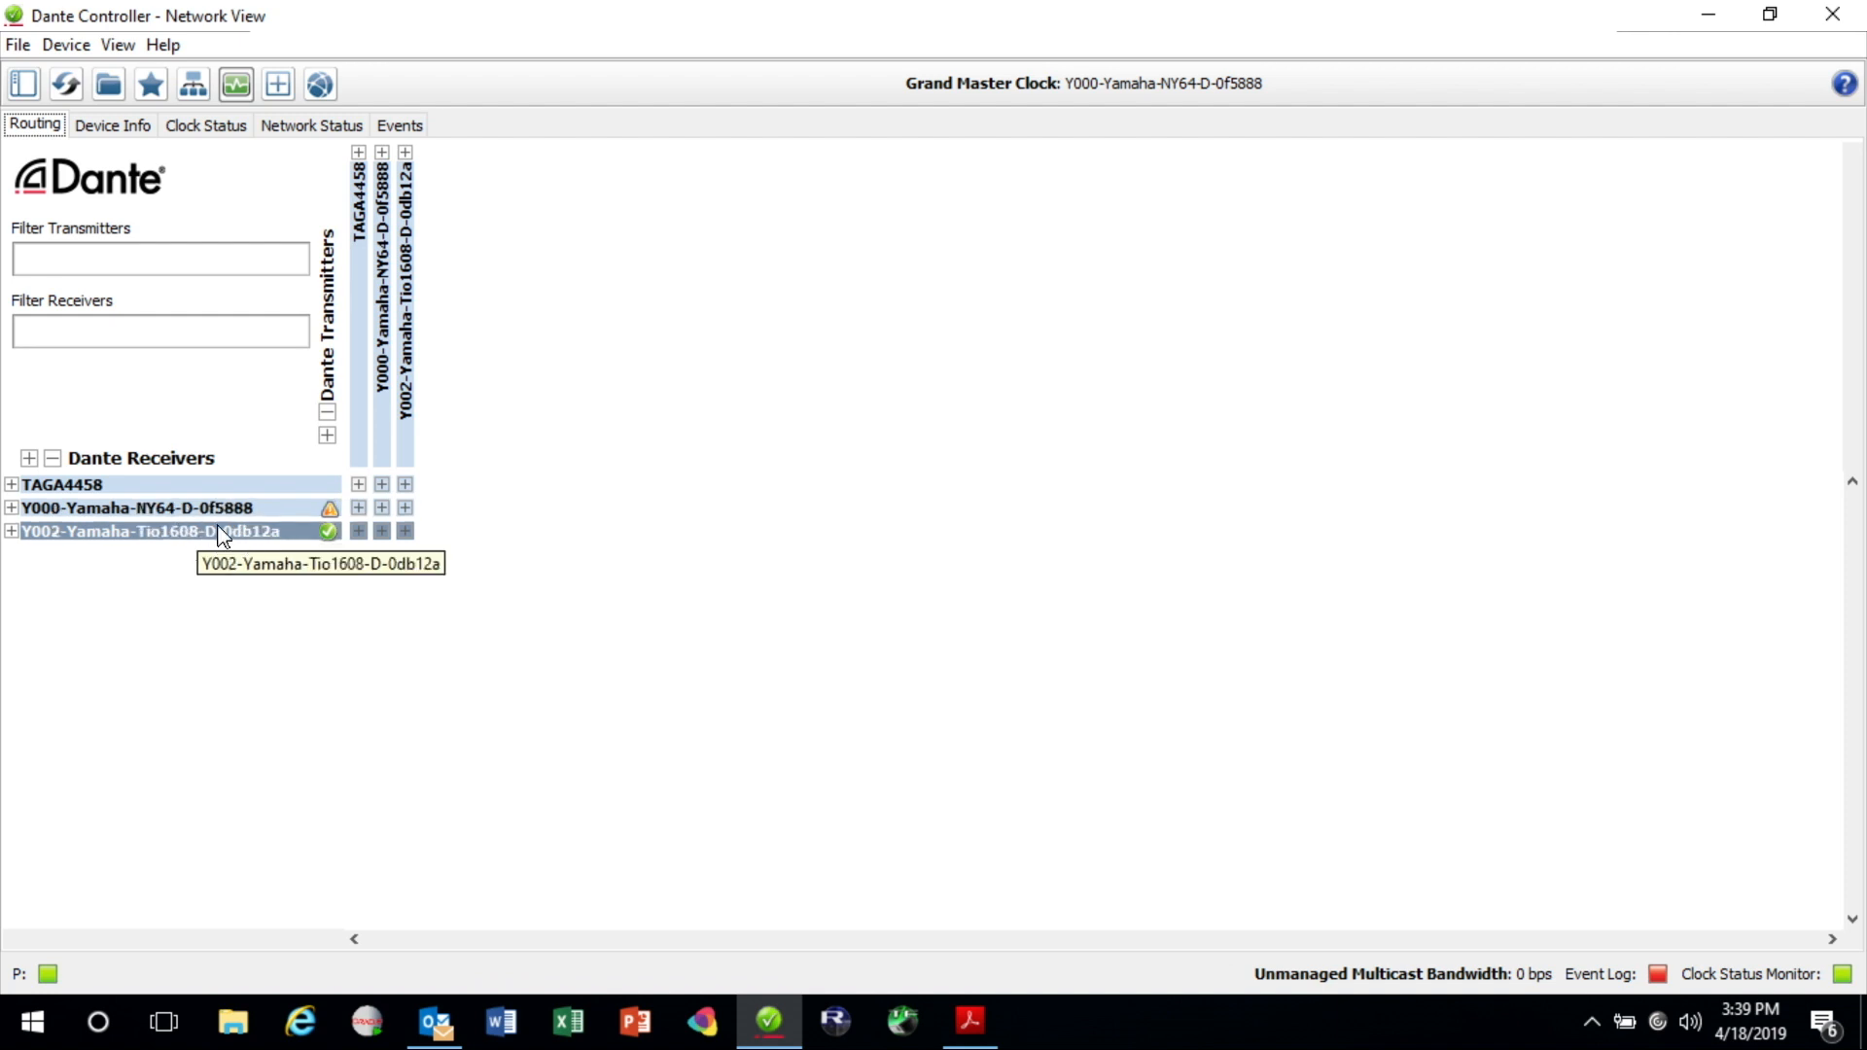
click(10, 531)
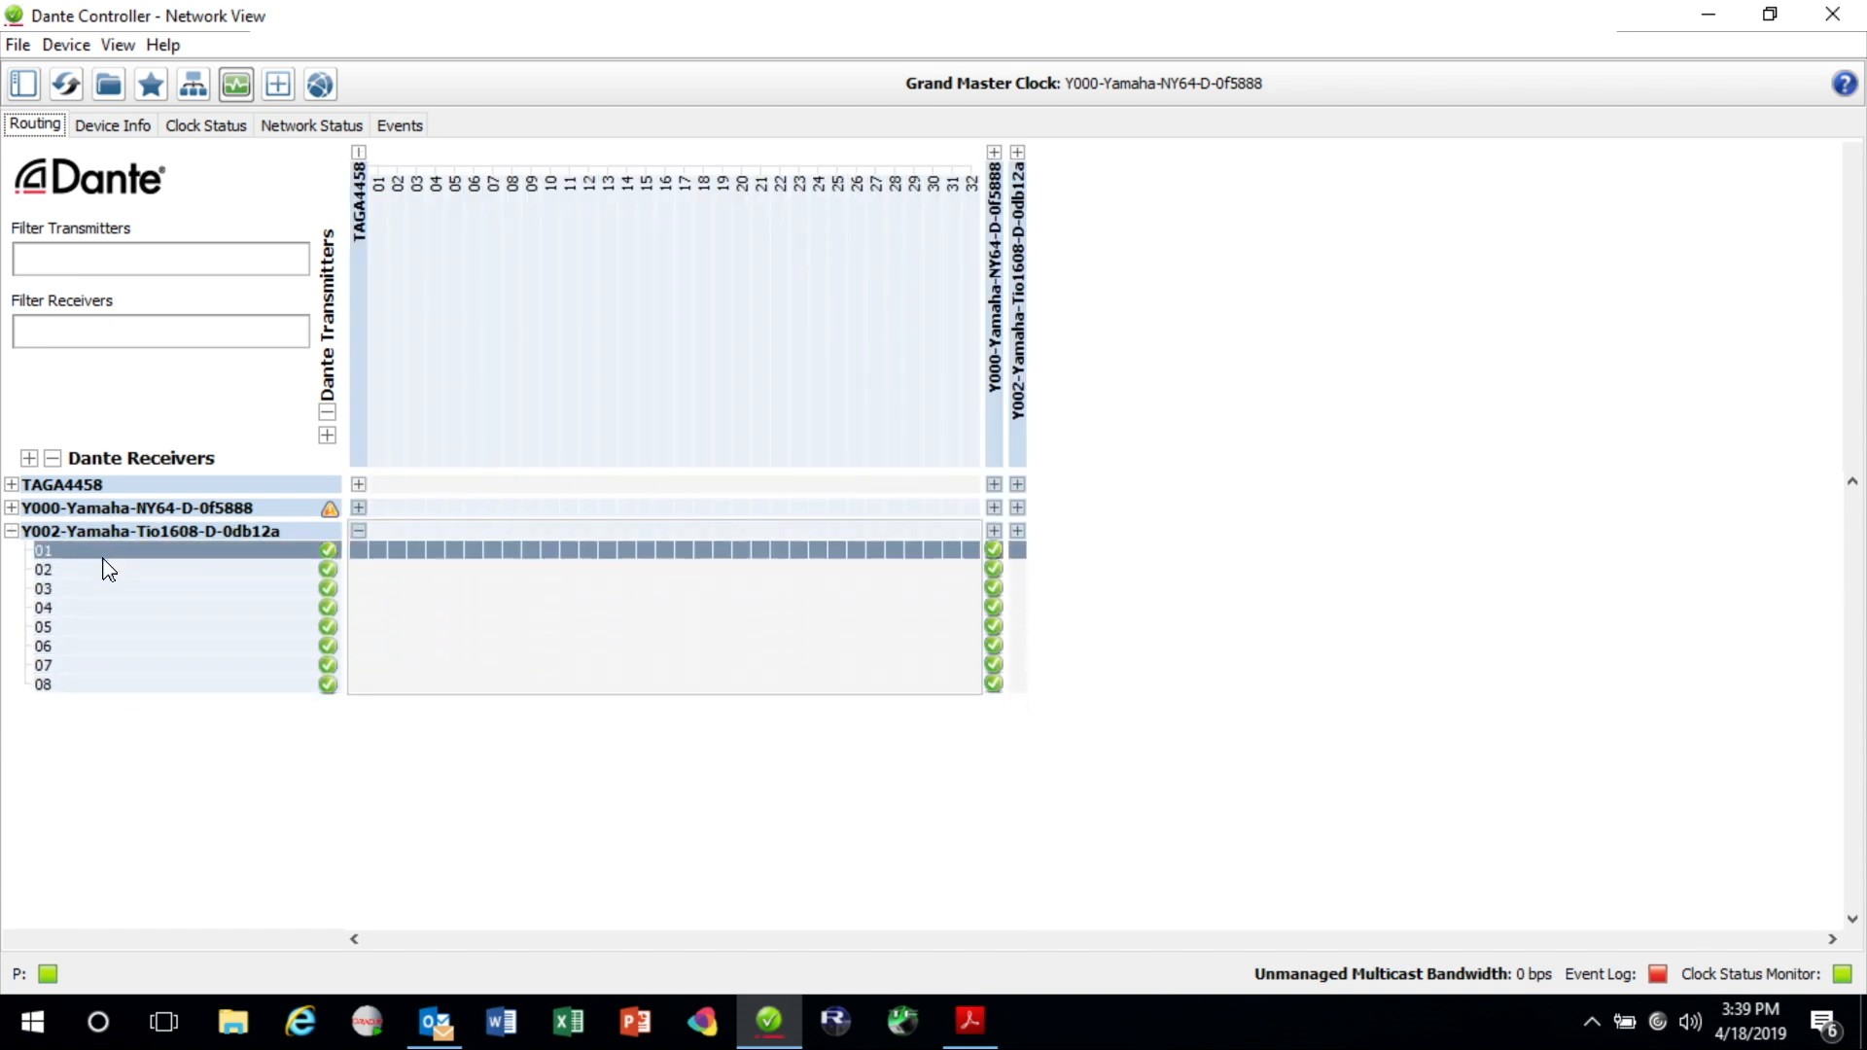
click(43, 588)
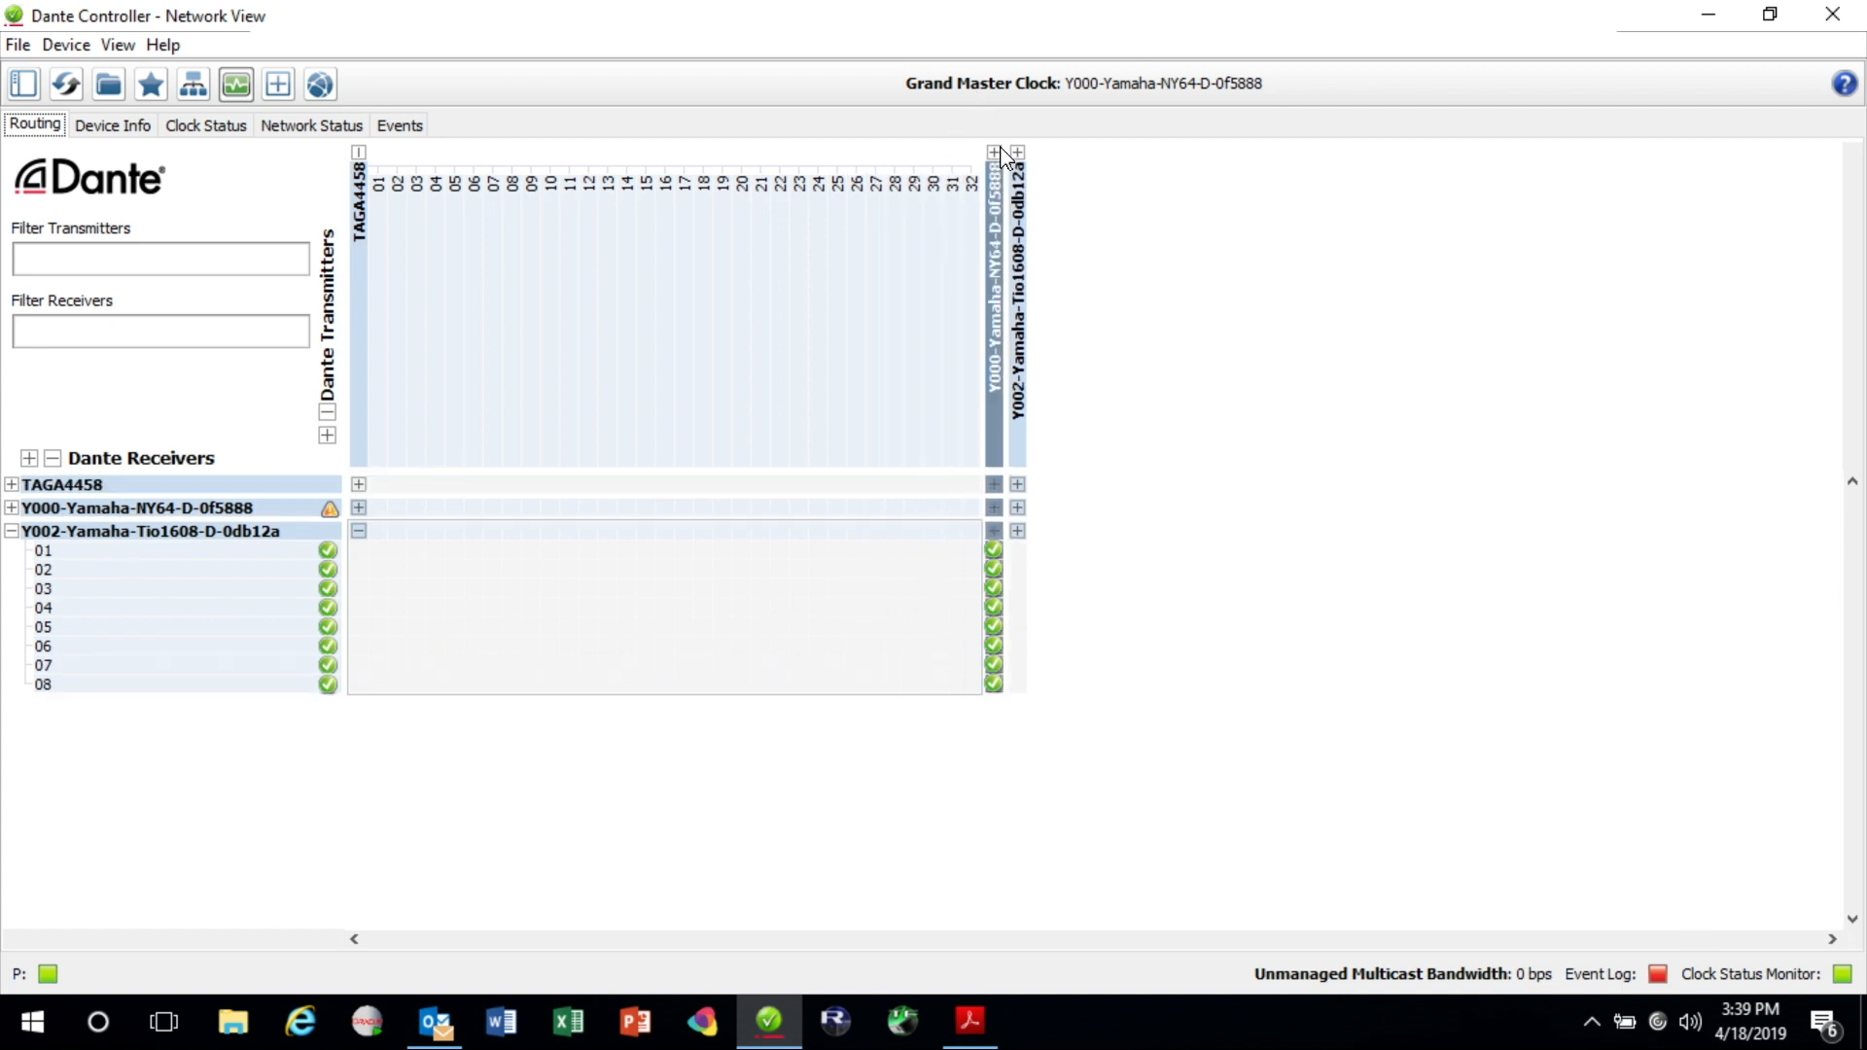
mouse_move(1062, 173)
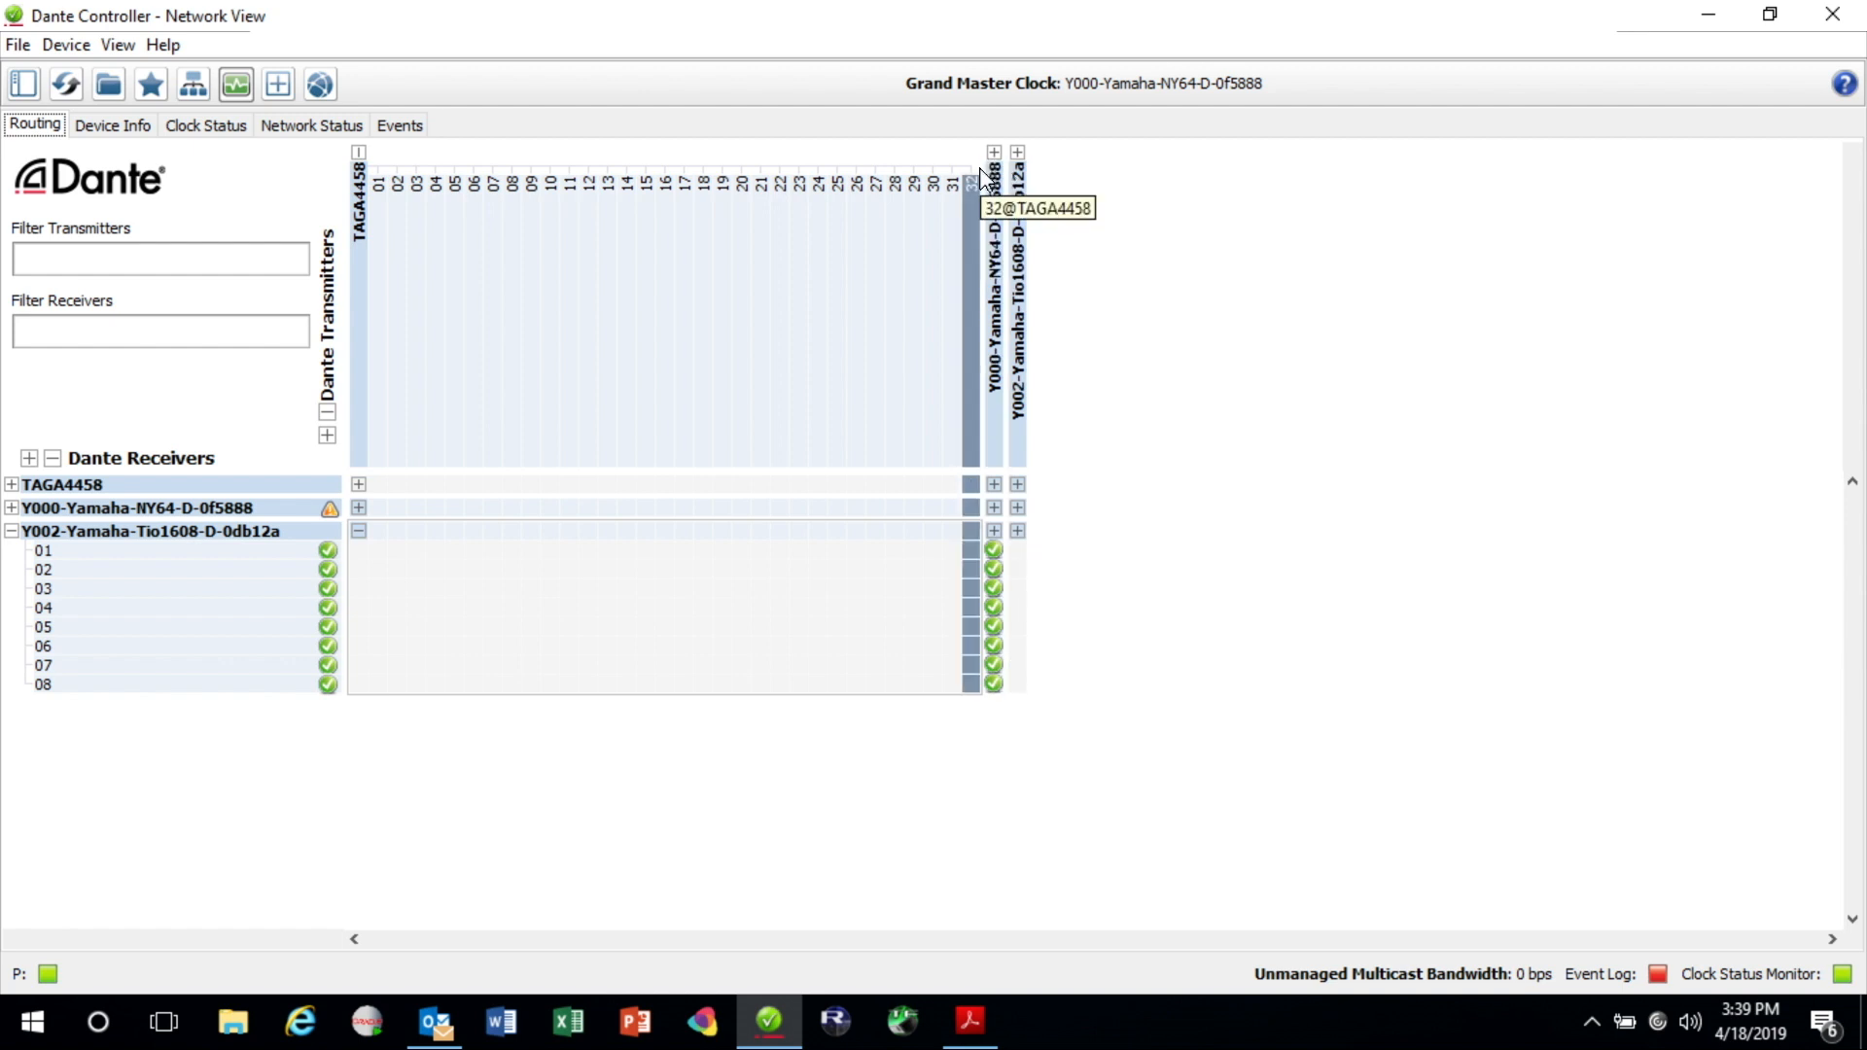
mouse_move(381, 160)
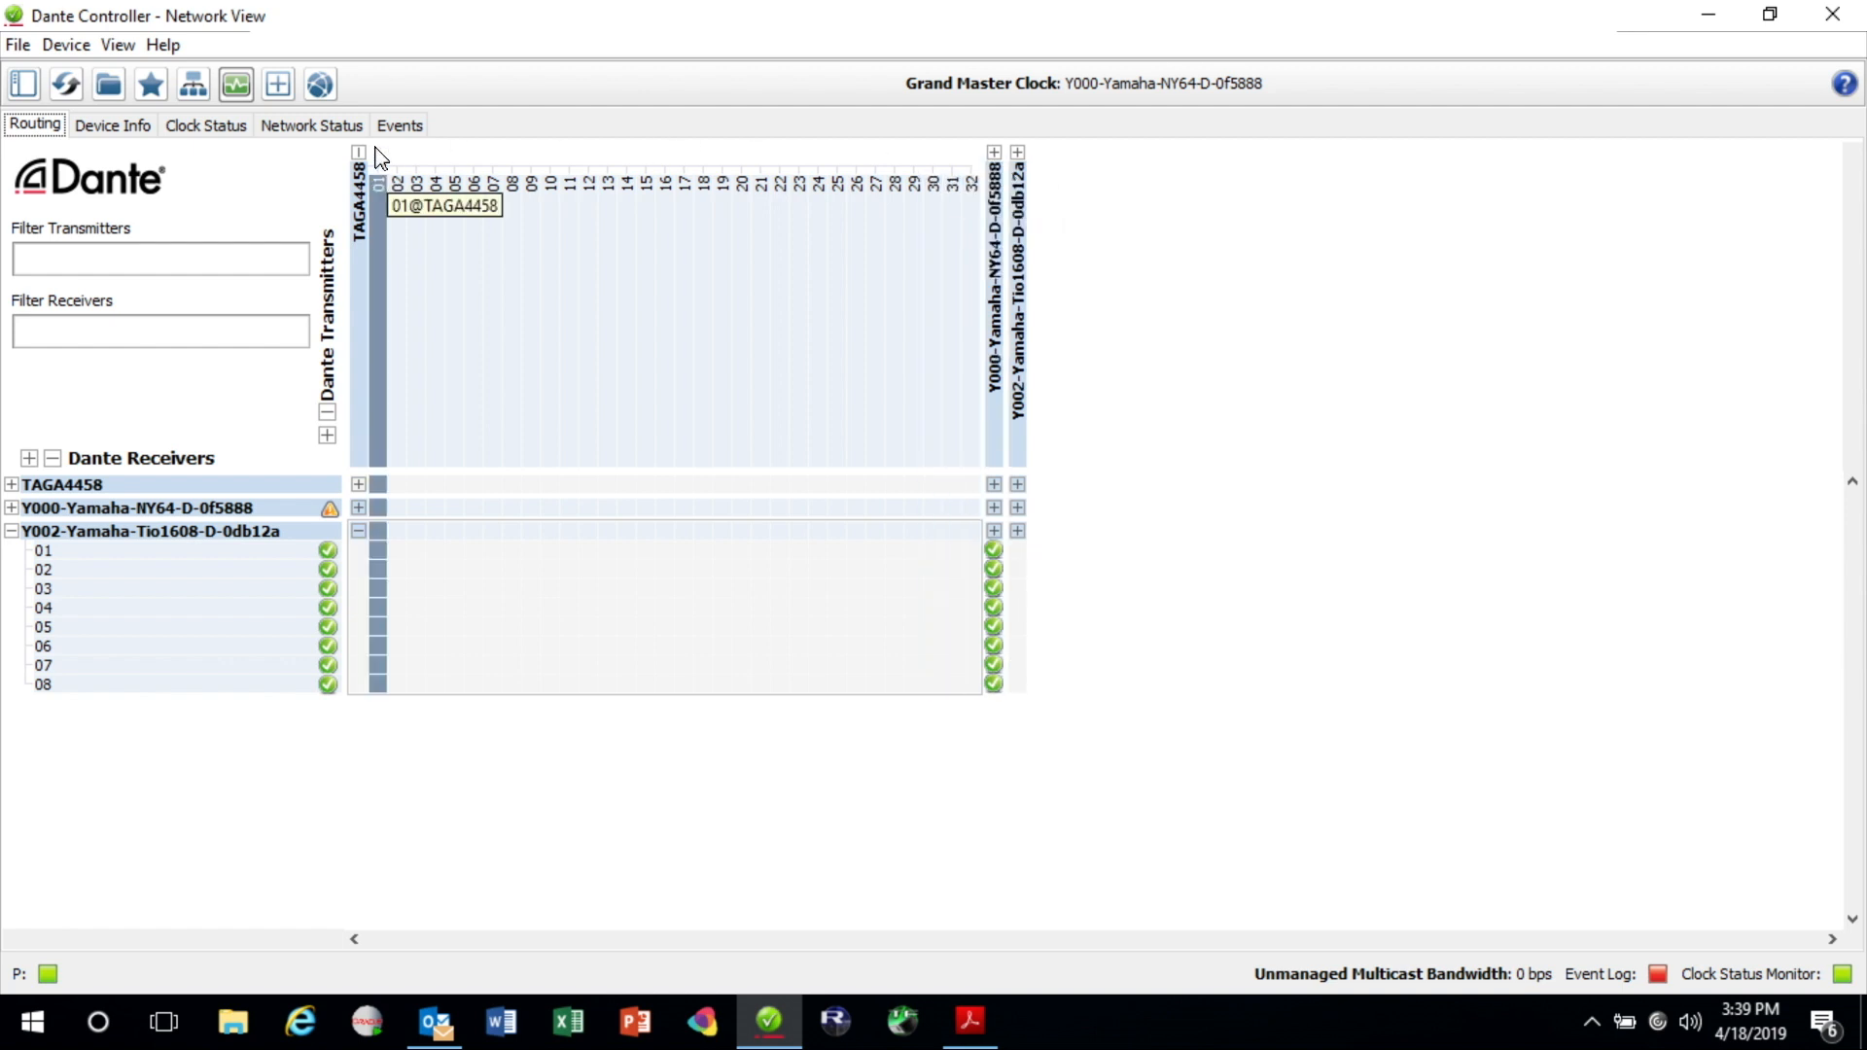
mouse_move(994, 159)
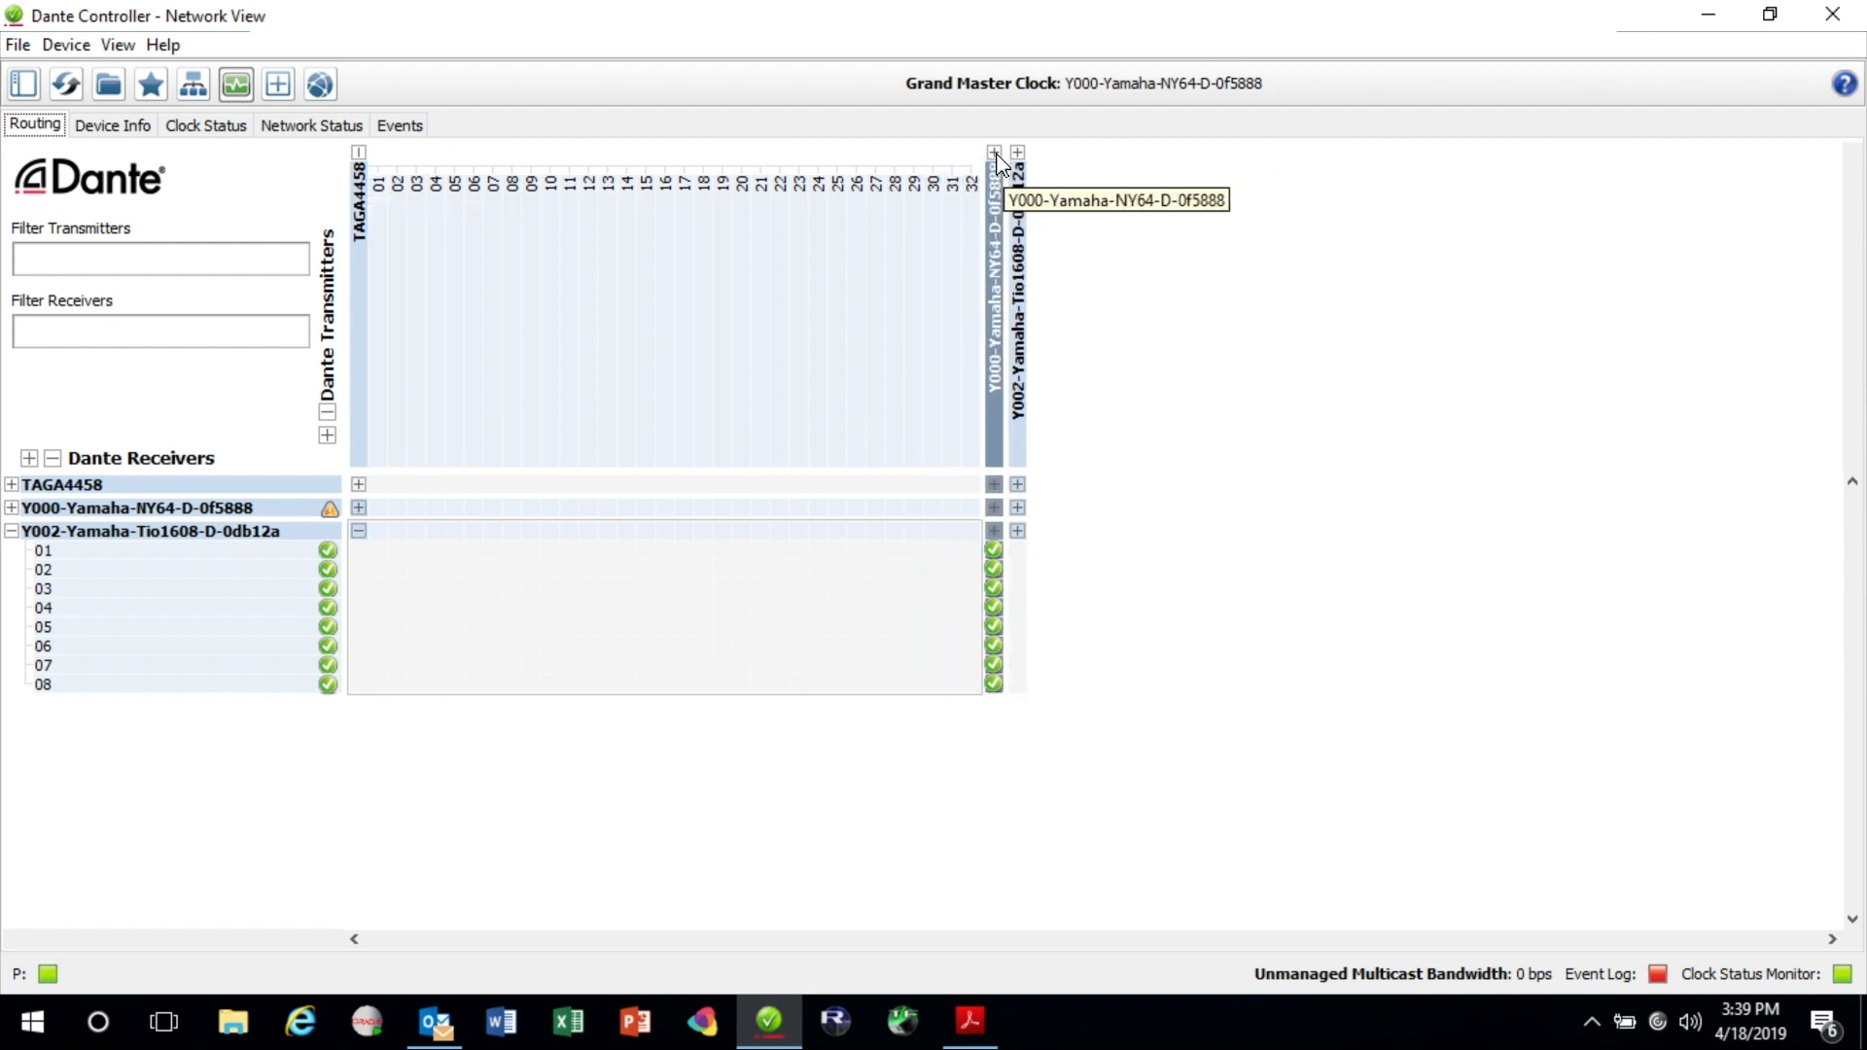
Step: Expand the NY64-D transmitter and scroll right to reach its SUB bus column
click(994, 152)
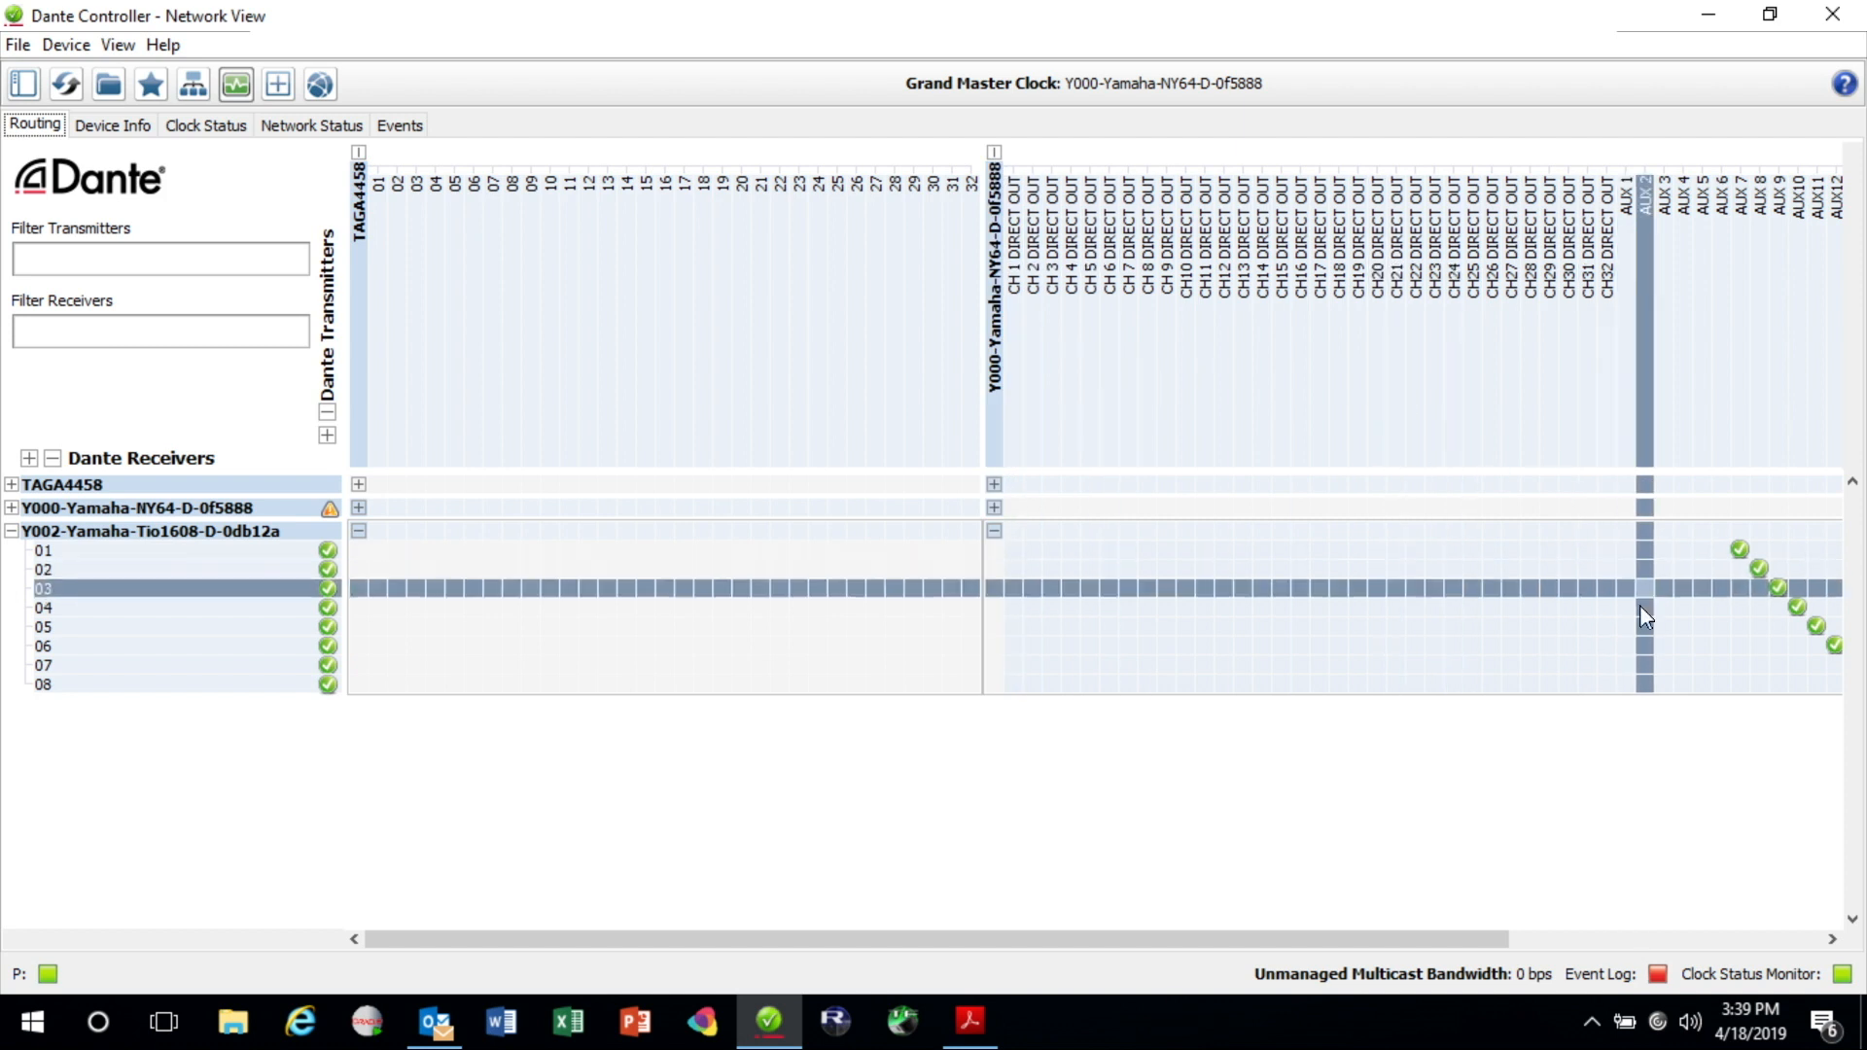
scroll(right, 3)
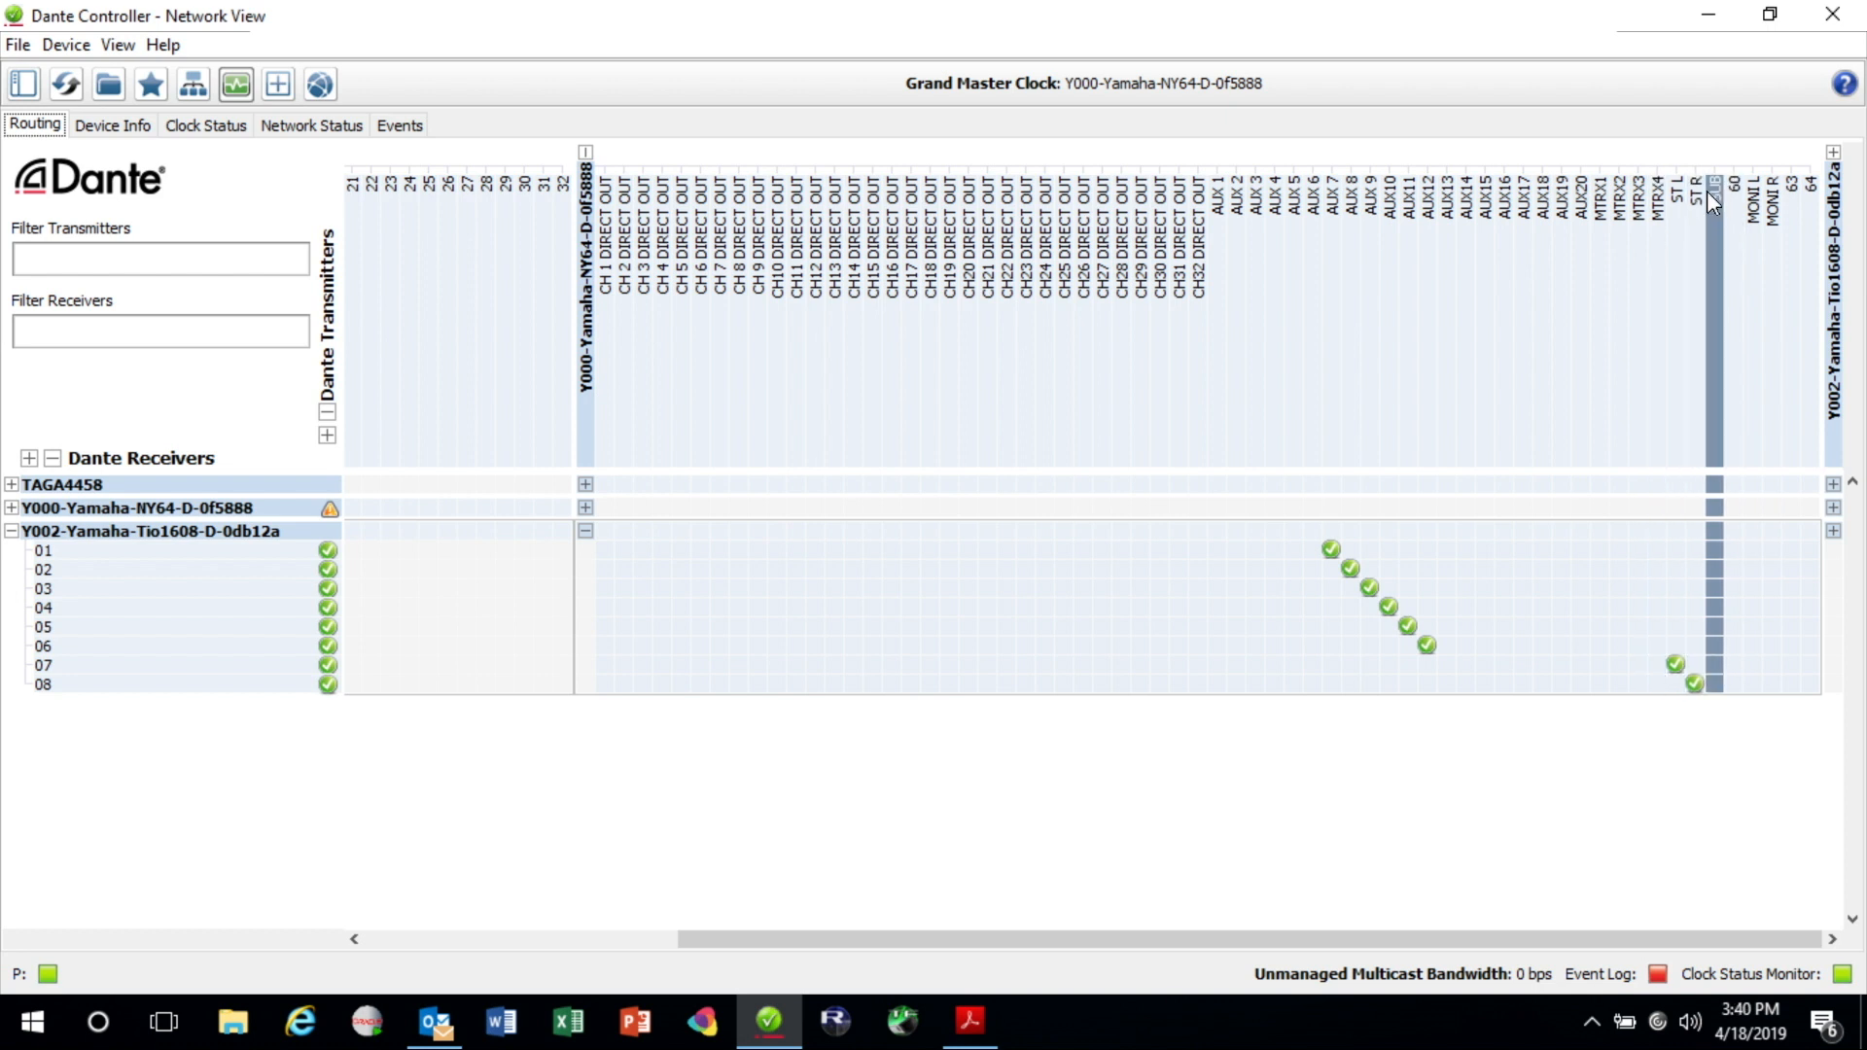
mouse_move(1720, 205)
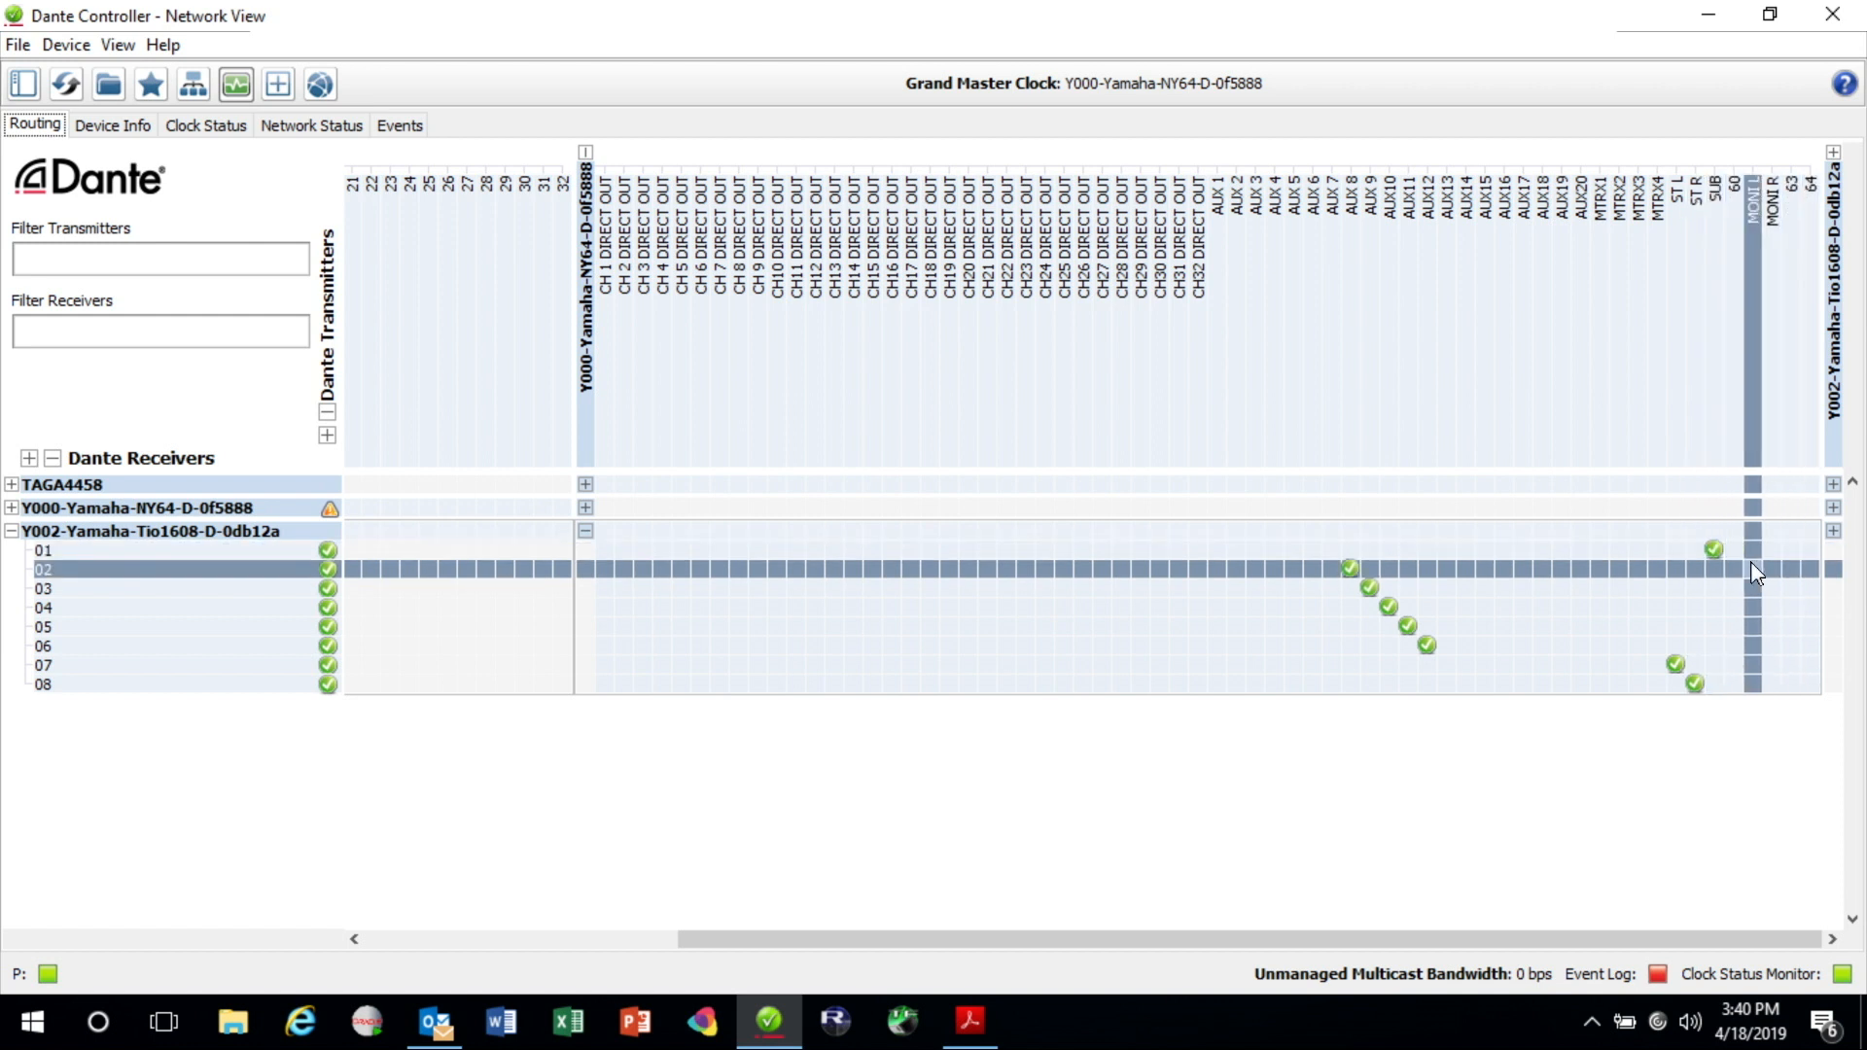
mouse_move(1611, 576)
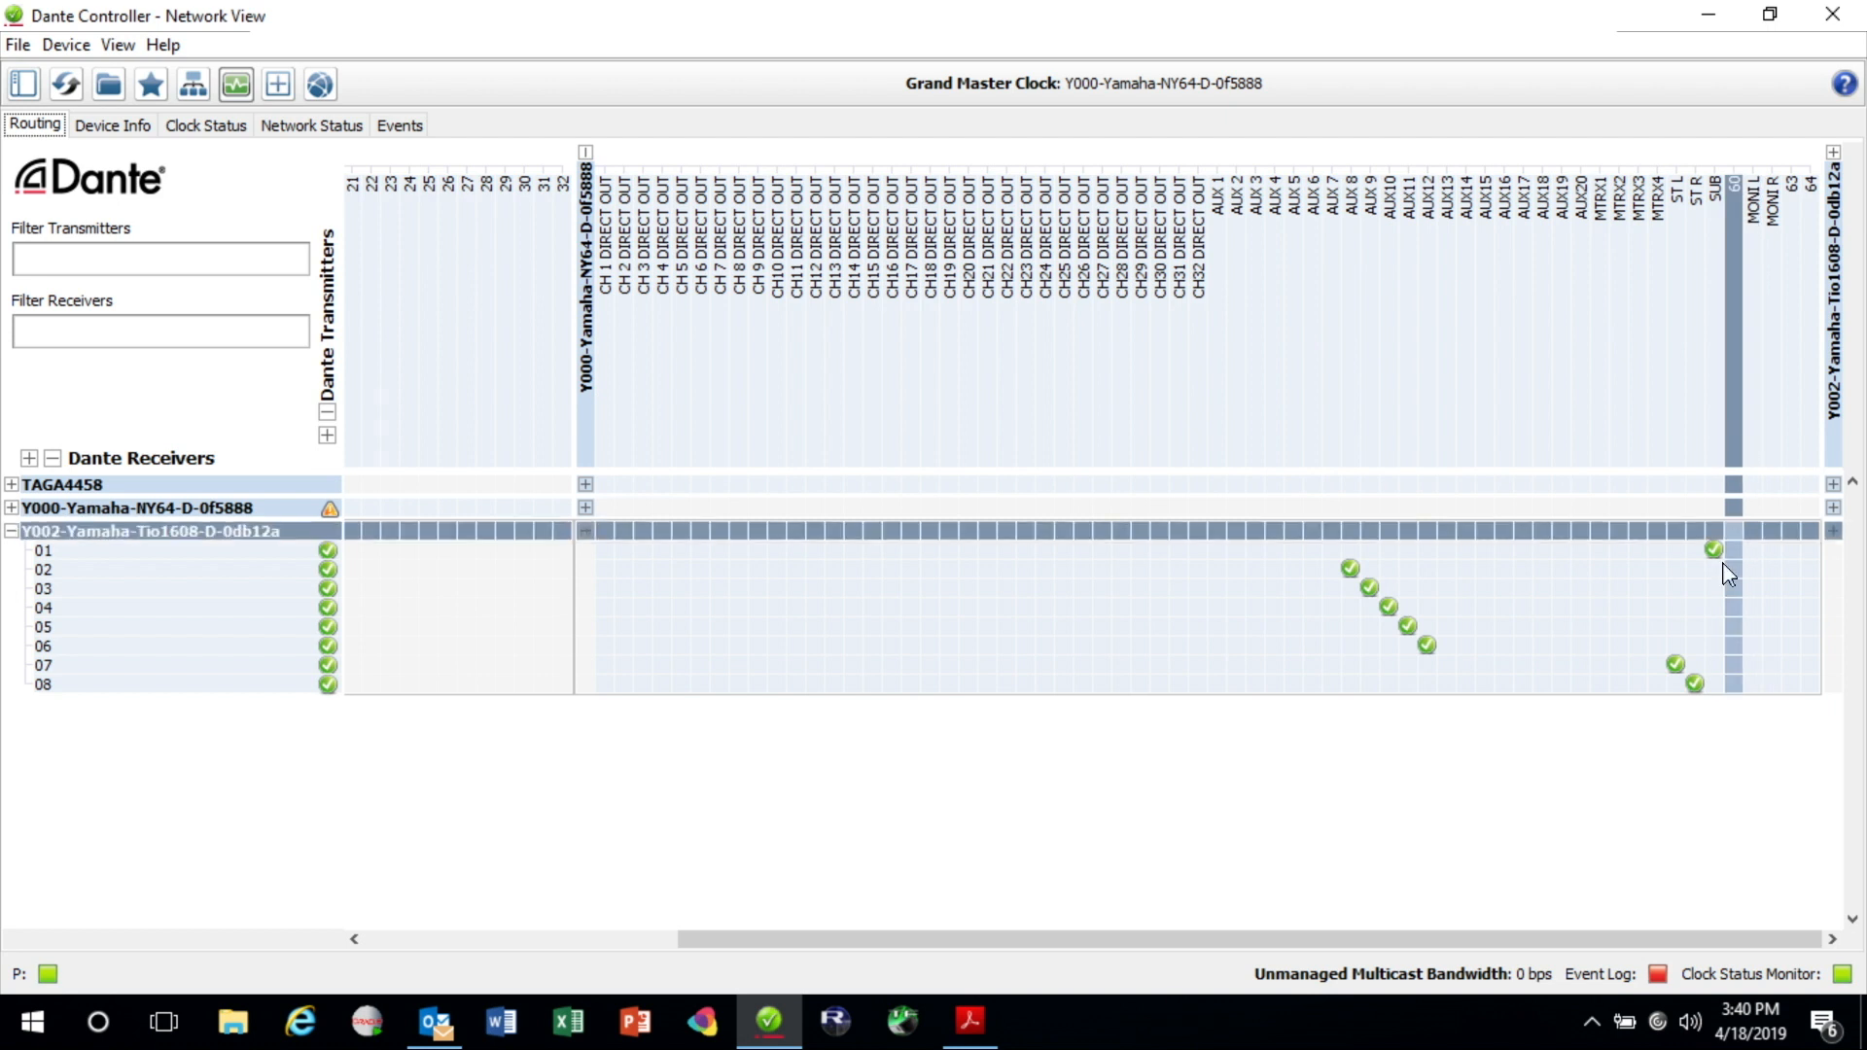
click(42, 607)
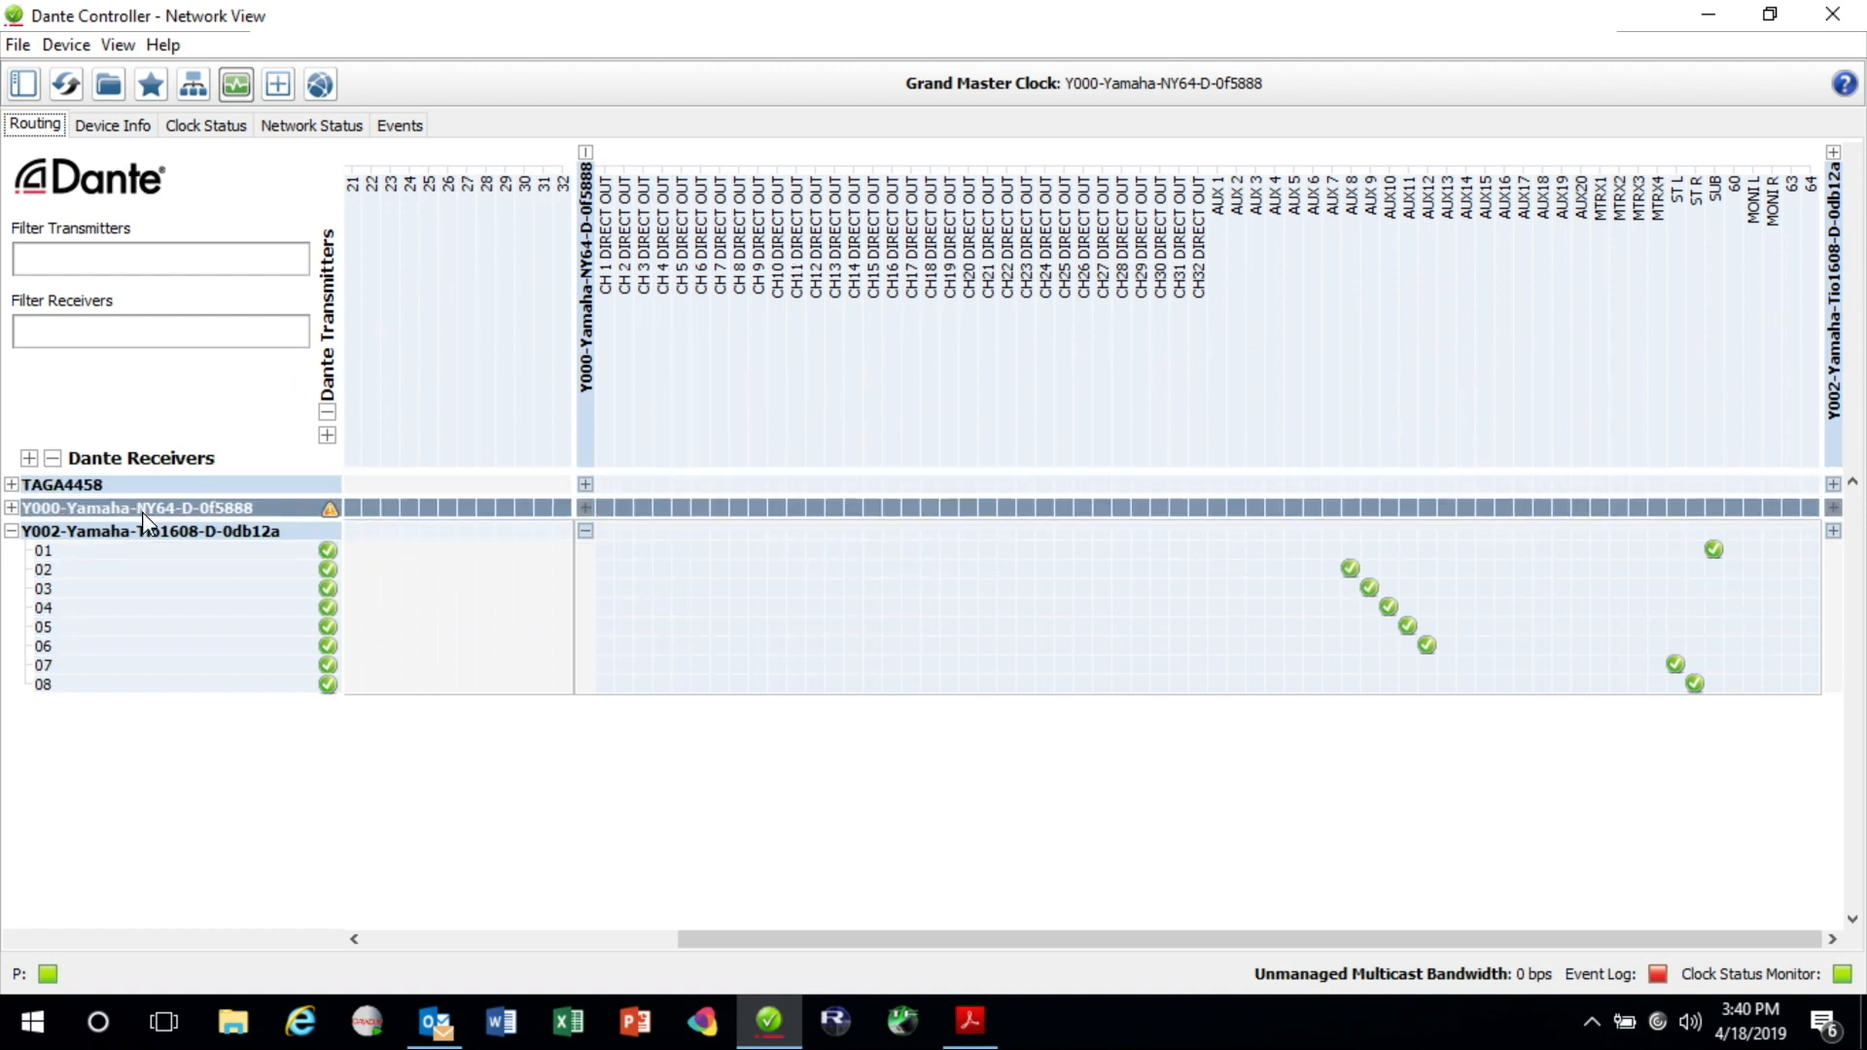
mouse_move(856, 665)
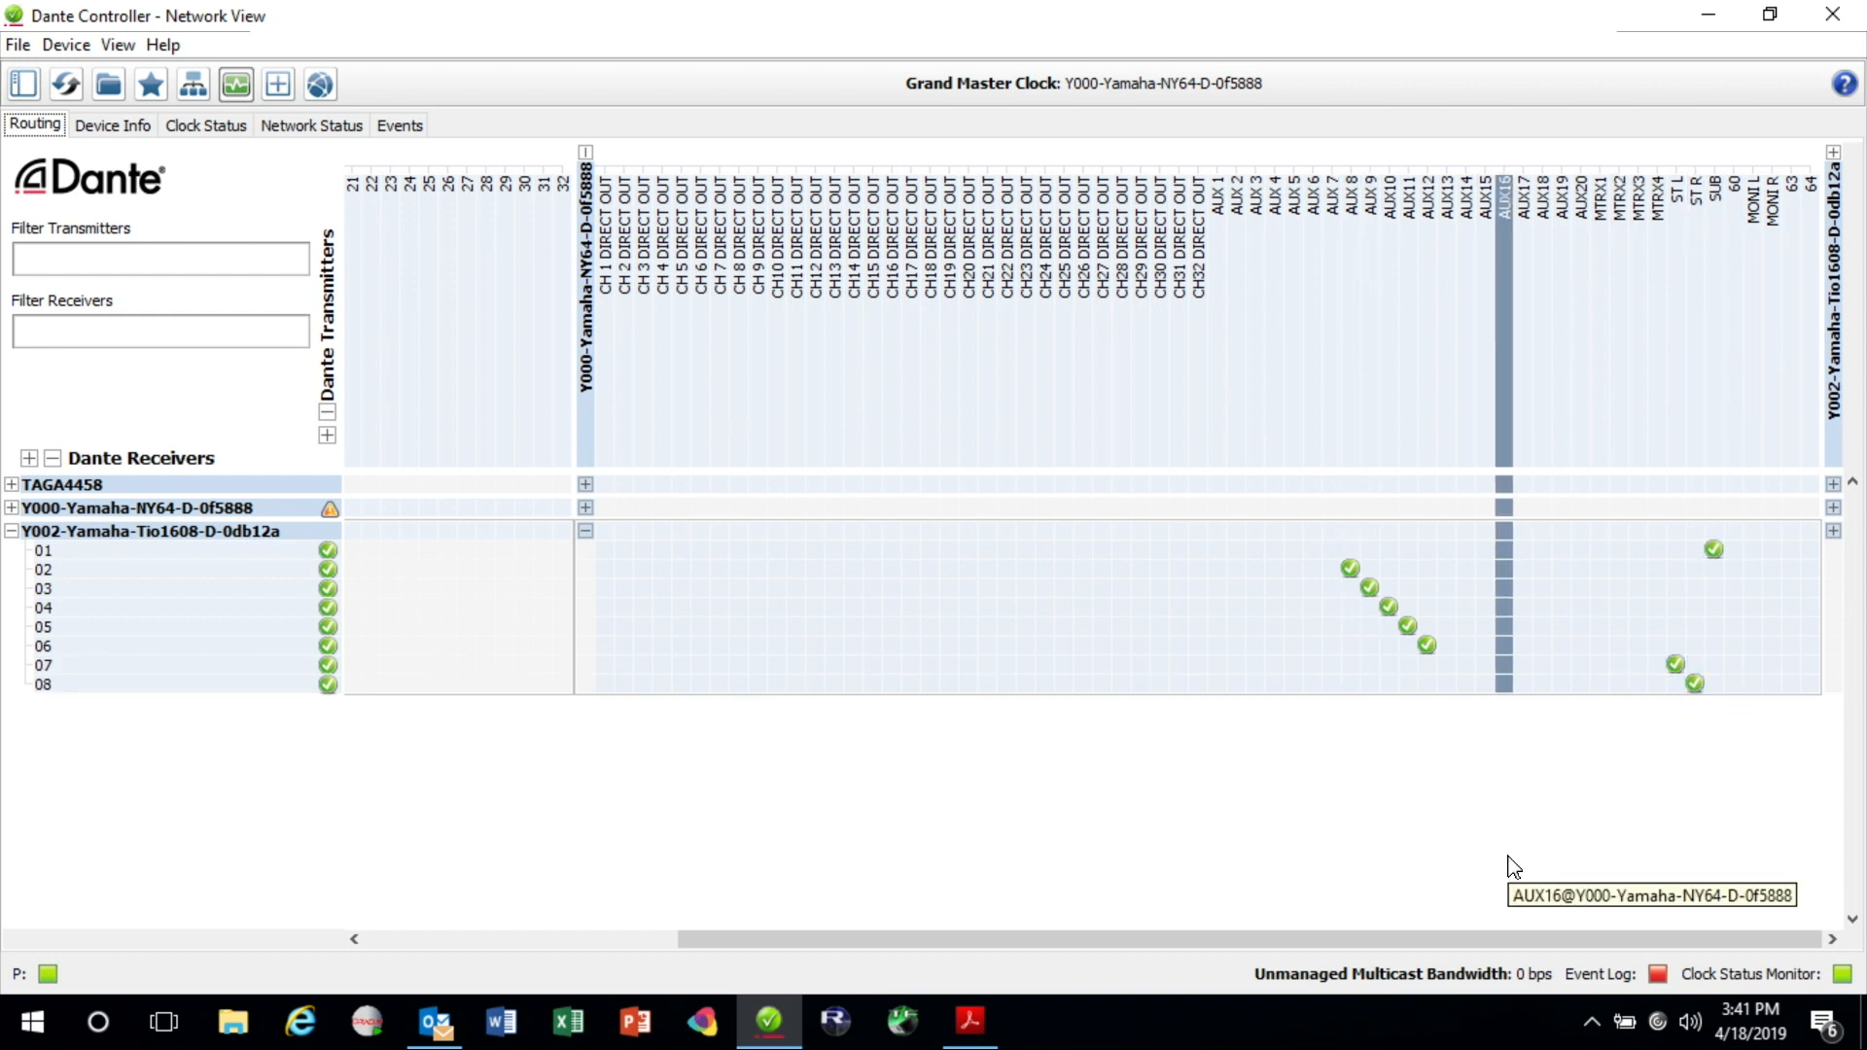
mouse_move(1513, 865)
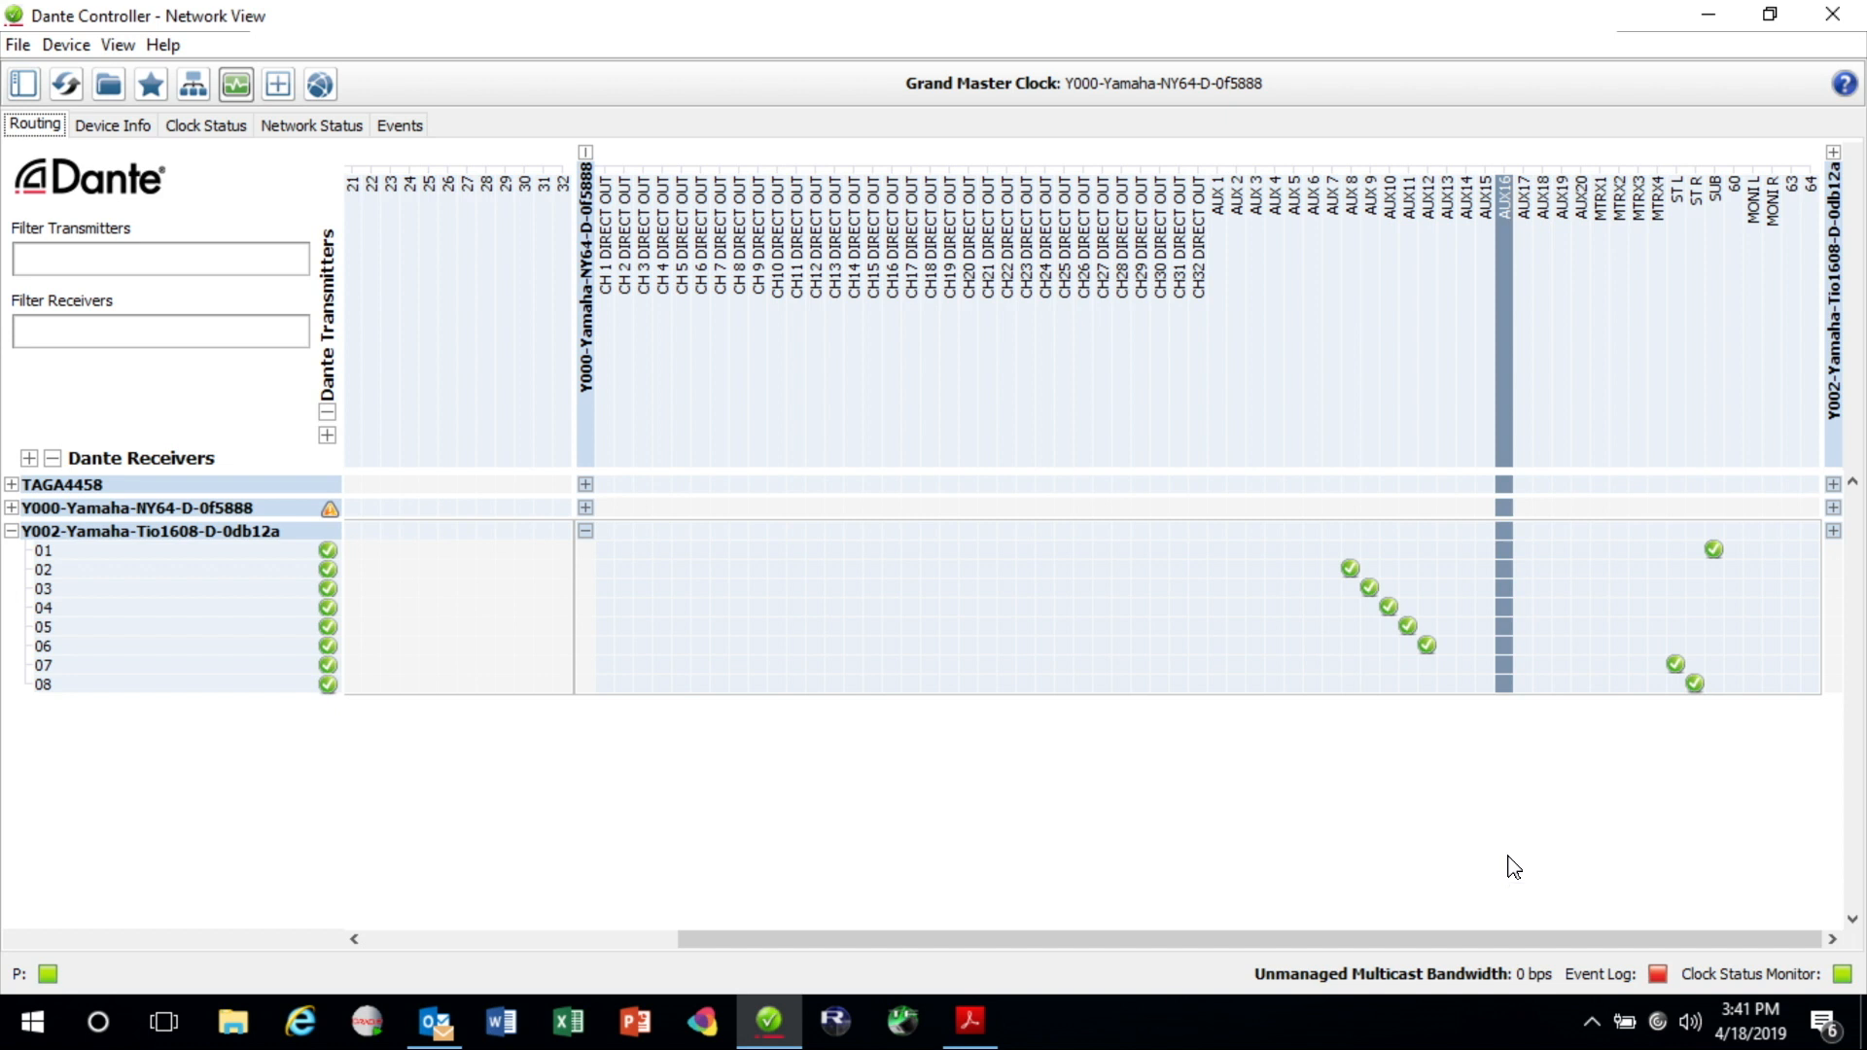